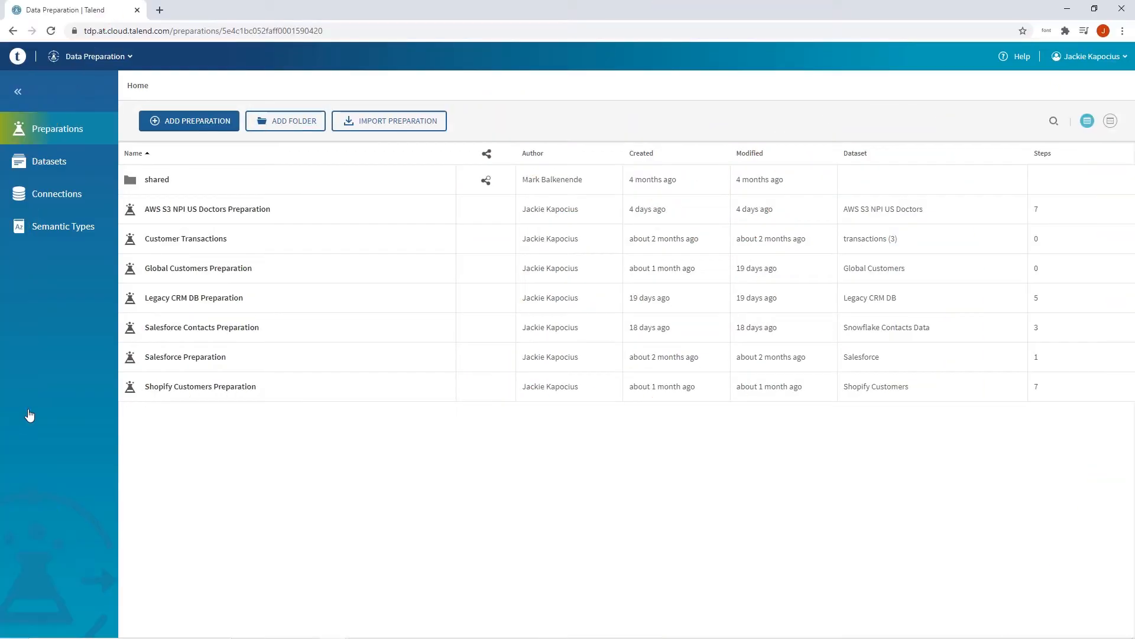
- Go to the Datasets list and start adding a new dataset
{"action": "left_click", "coordinate": [48, 161]}
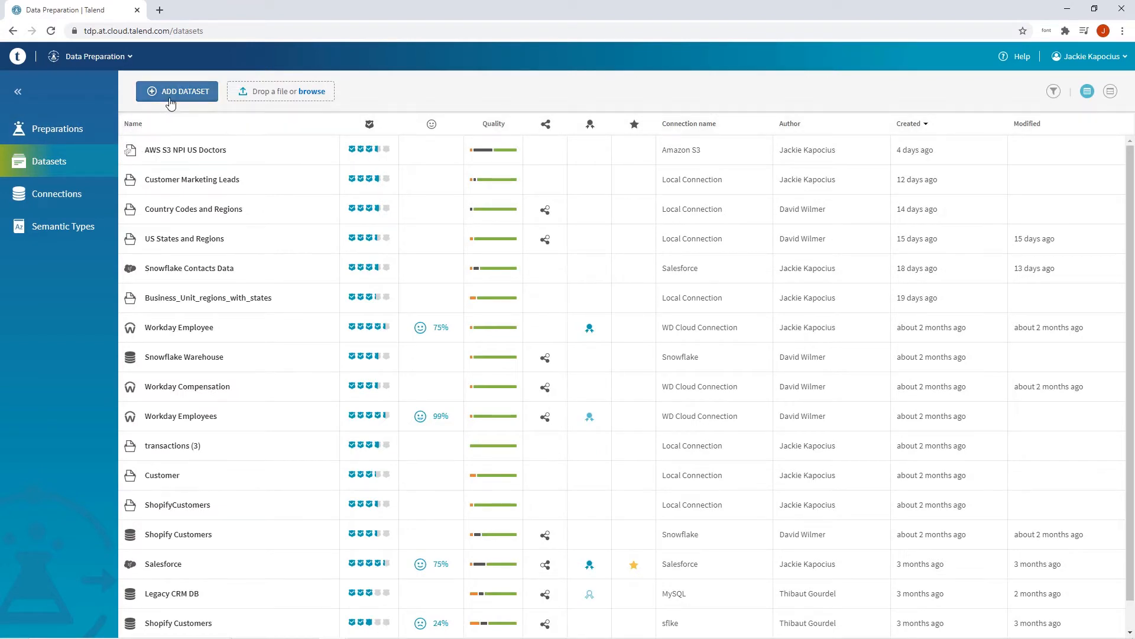
{"action": "left_click", "coordinate": [176, 91]}
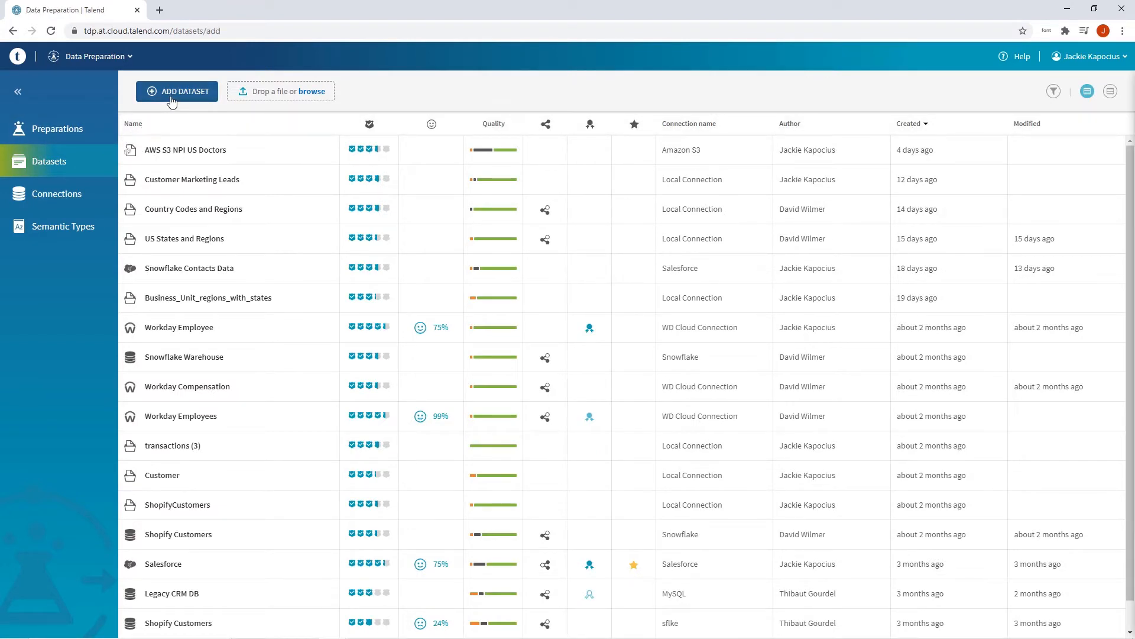
- Name the dataset 'Customer Review' and list the available connections
{"action": "left_click", "coordinate": [176, 91]}
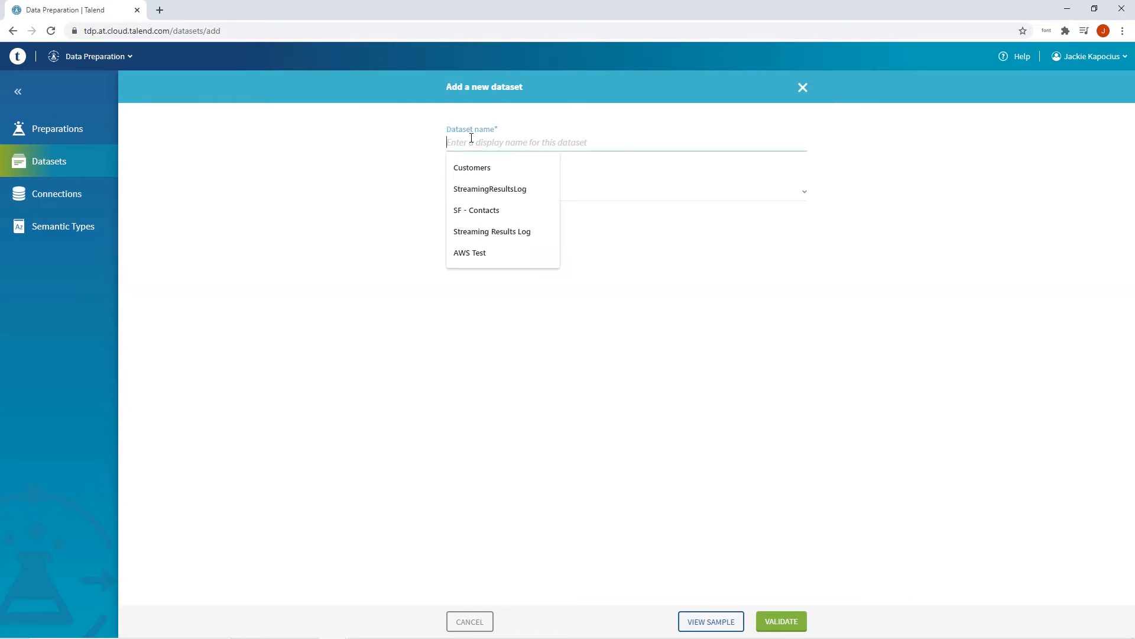
{"action": "type", "text": "Customer Review"}
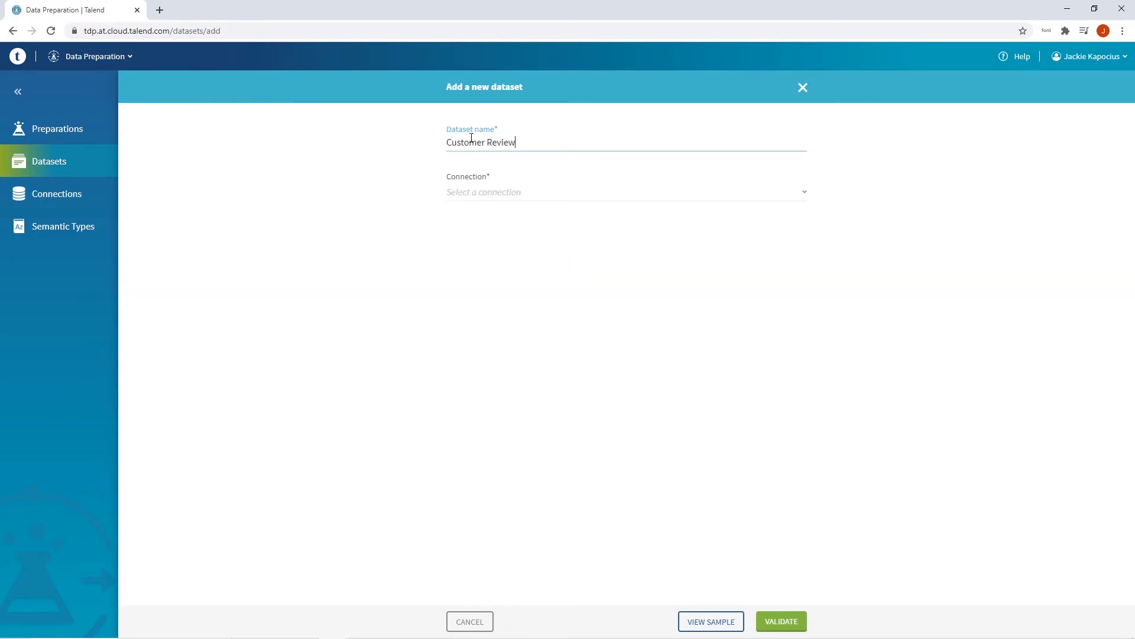
{"action": "mouse_move", "coordinate": [476, 183]}
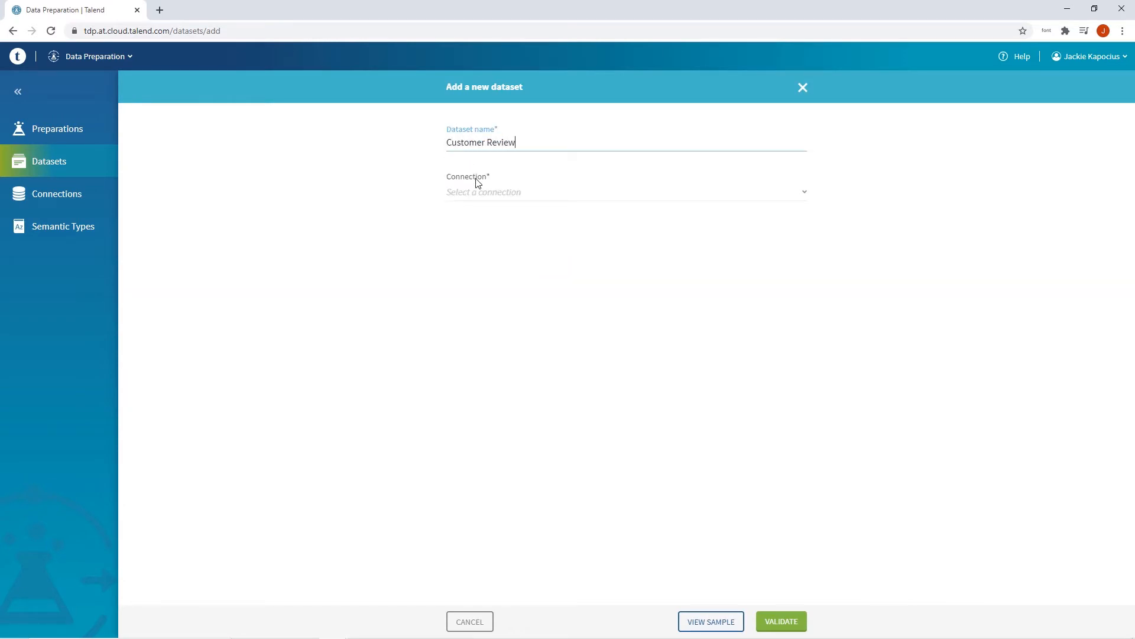
{"action": "left_click", "coordinate": [626, 191]}
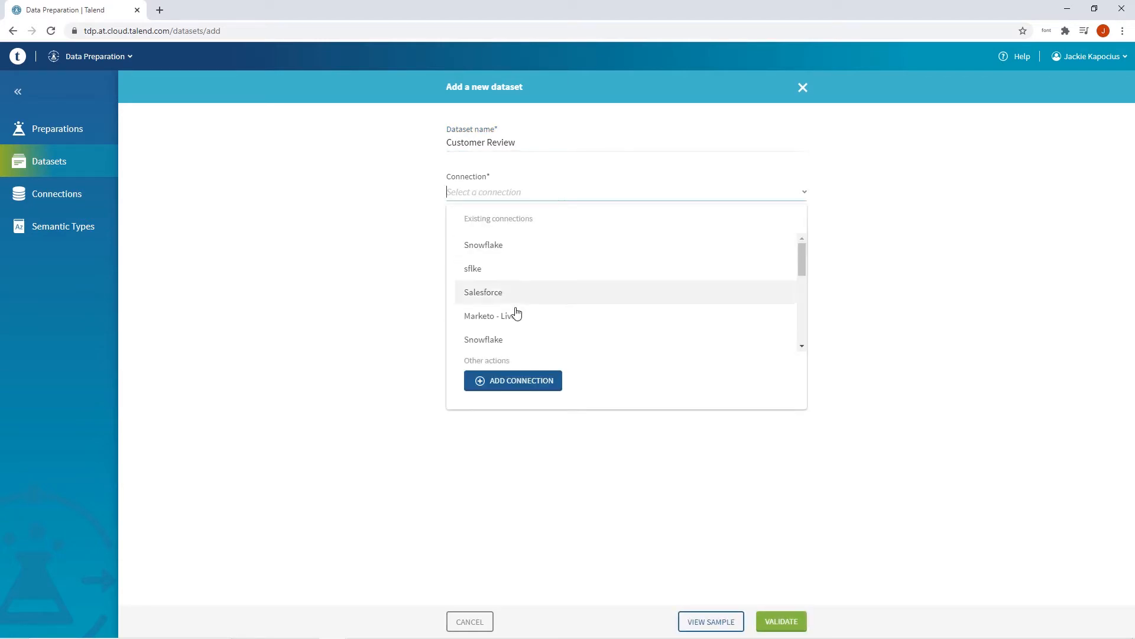
- Create a connection 'ADLS Gen2' on the cloud engine of type Azure Data Lake Storage Gen2
{"action": "left_click", "coordinate": [512, 380]}
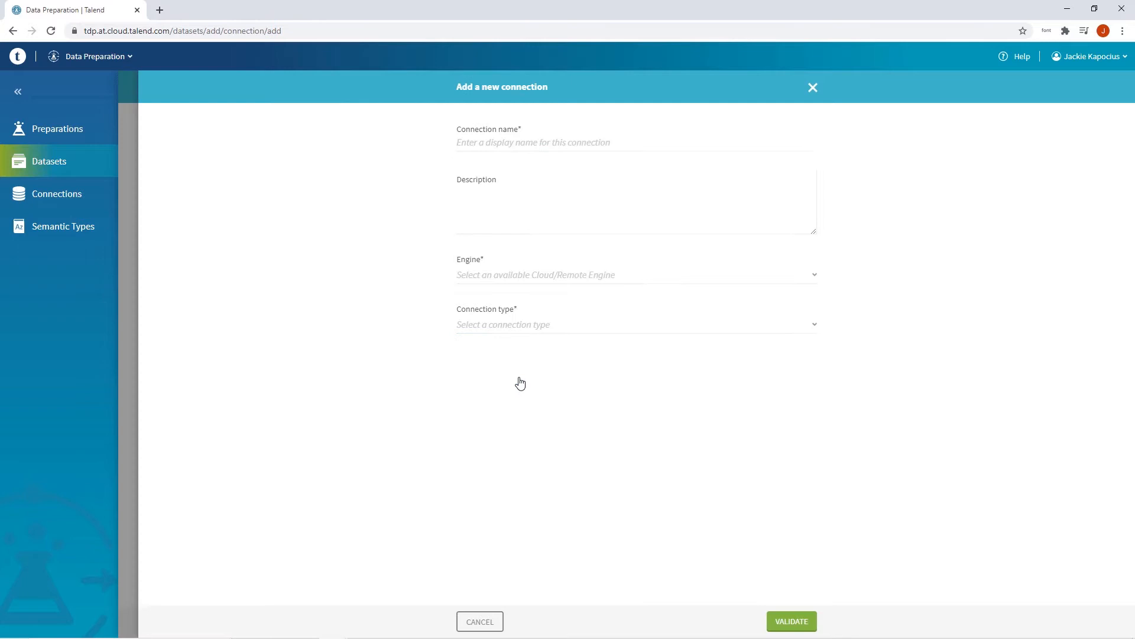
{"action": "type", "text": "A"}
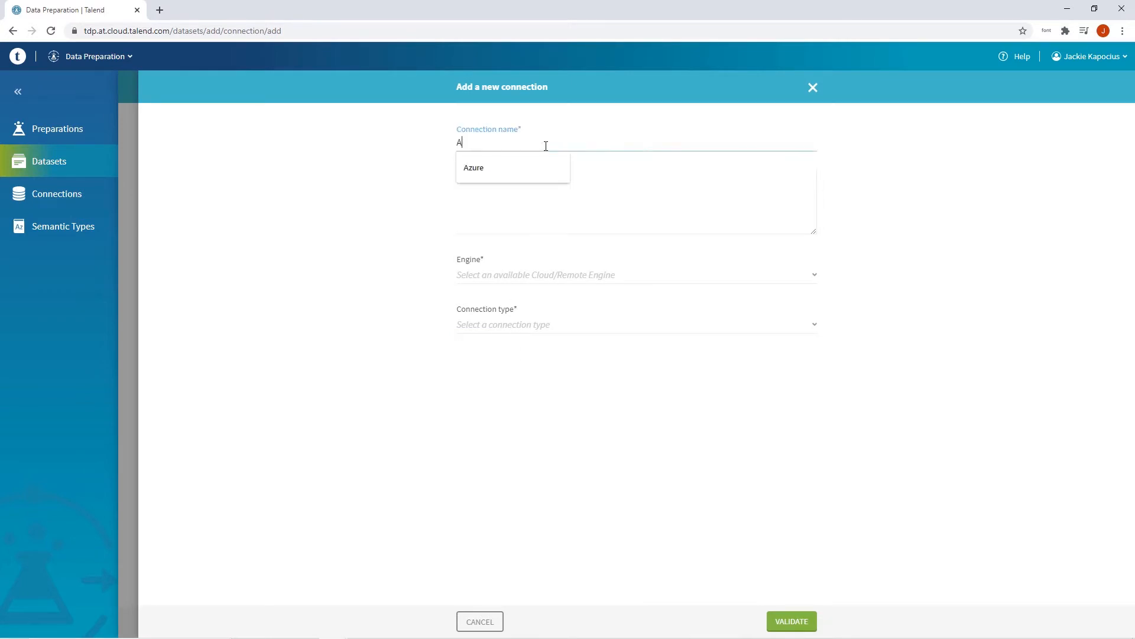
{"action": "type", "text": "ADLS Gen2"}
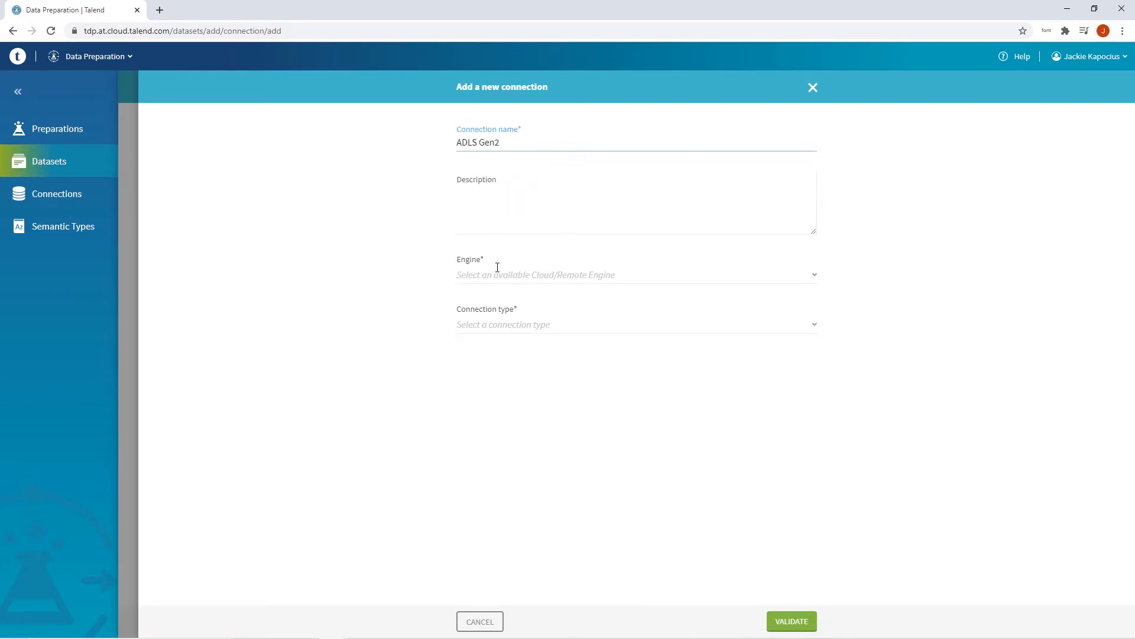
{"action": "left_click", "coordinate": [636, 324]}
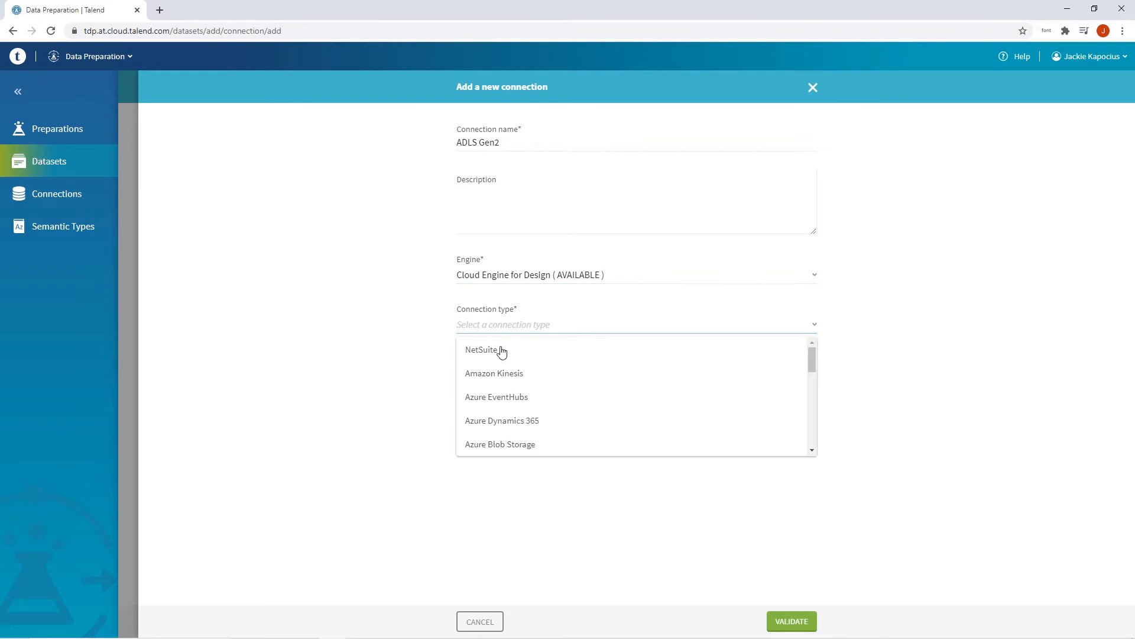
{"action": "type", "text": "Azure"}
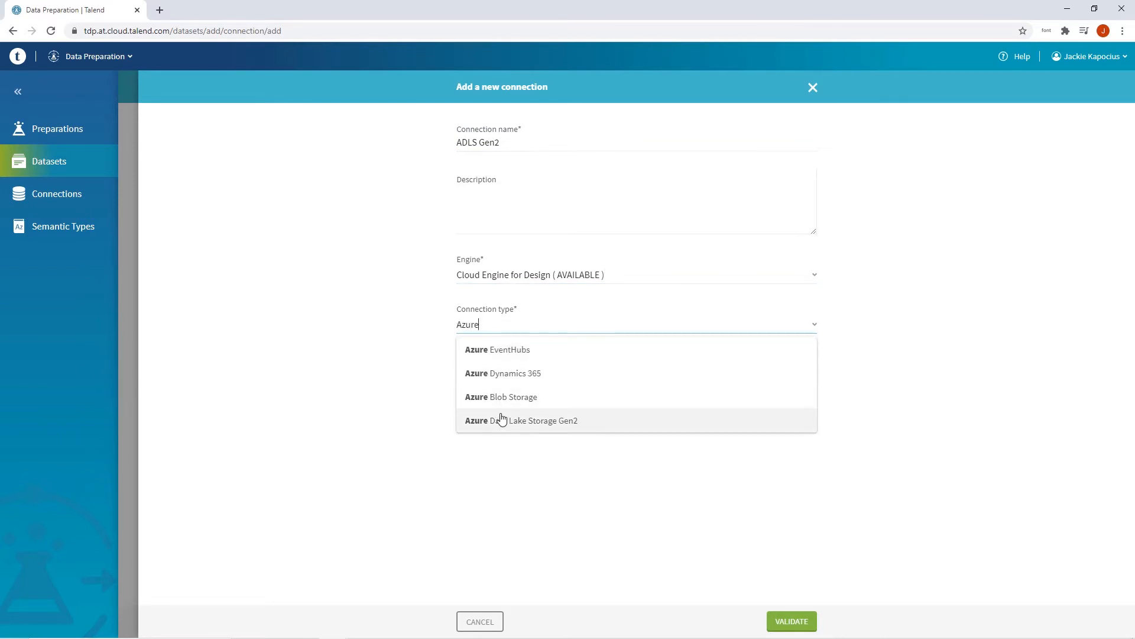
{"action": "left_click", "coordinate": [521, 421]}
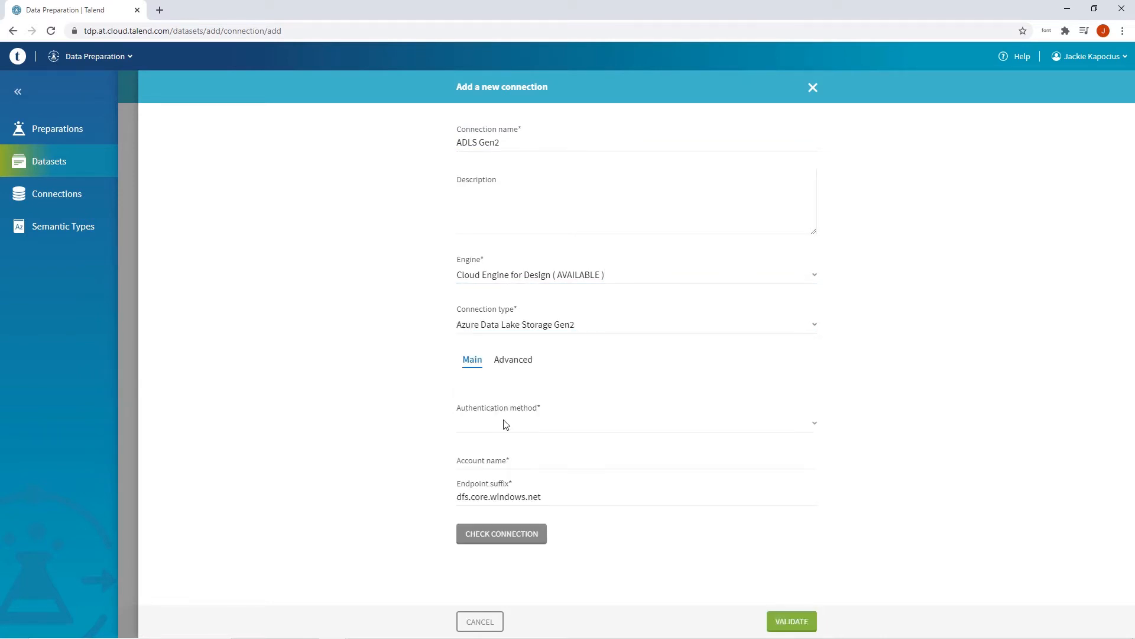
- Authenticate with a Shared key, fill the storage account and key, and validate the connection
{"action": "left_click", "coordinate": [636, 423]}
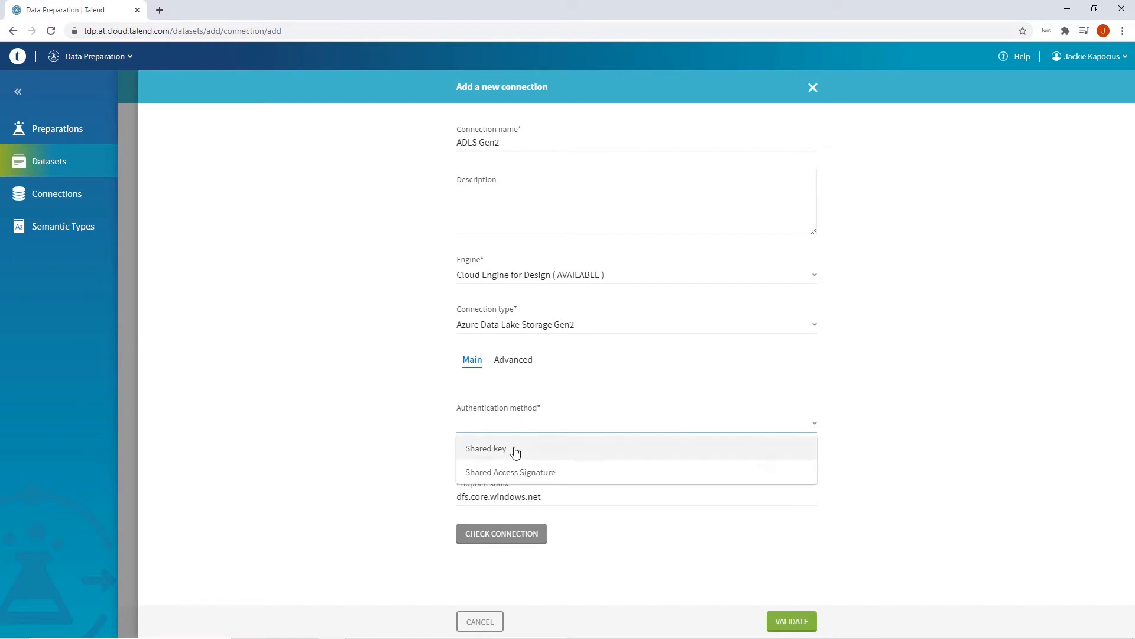
{"action": "left_click", "coordinate": [485, 447]}
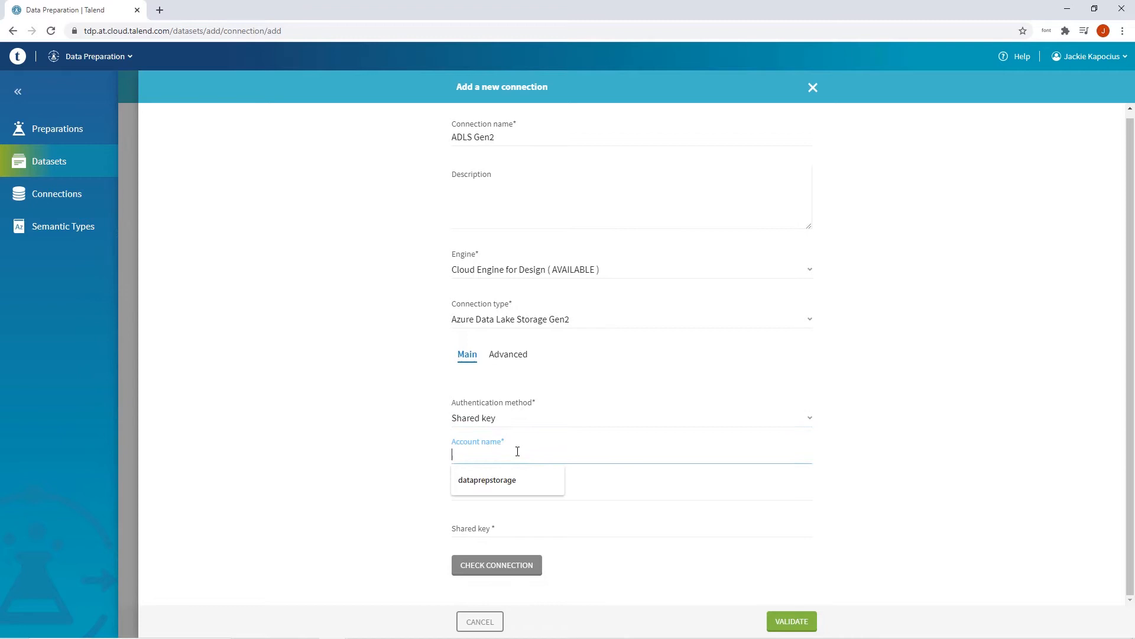
{"action": "left_click", "coordinate": [487, 479]}
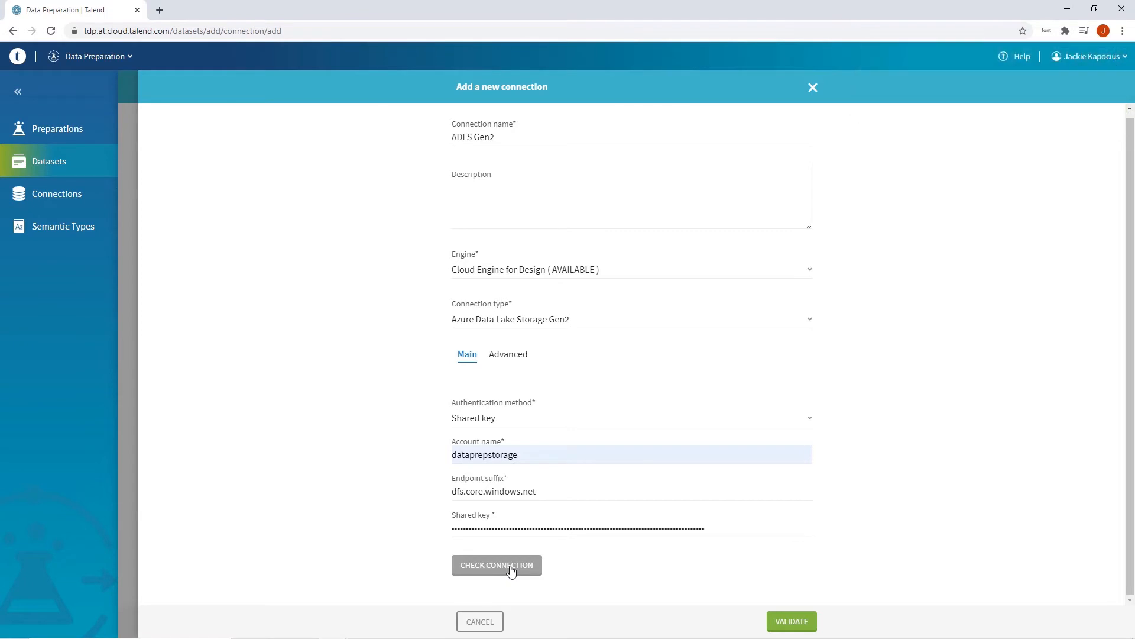
{"action": "left_click", "coordinate": [791, 621]}
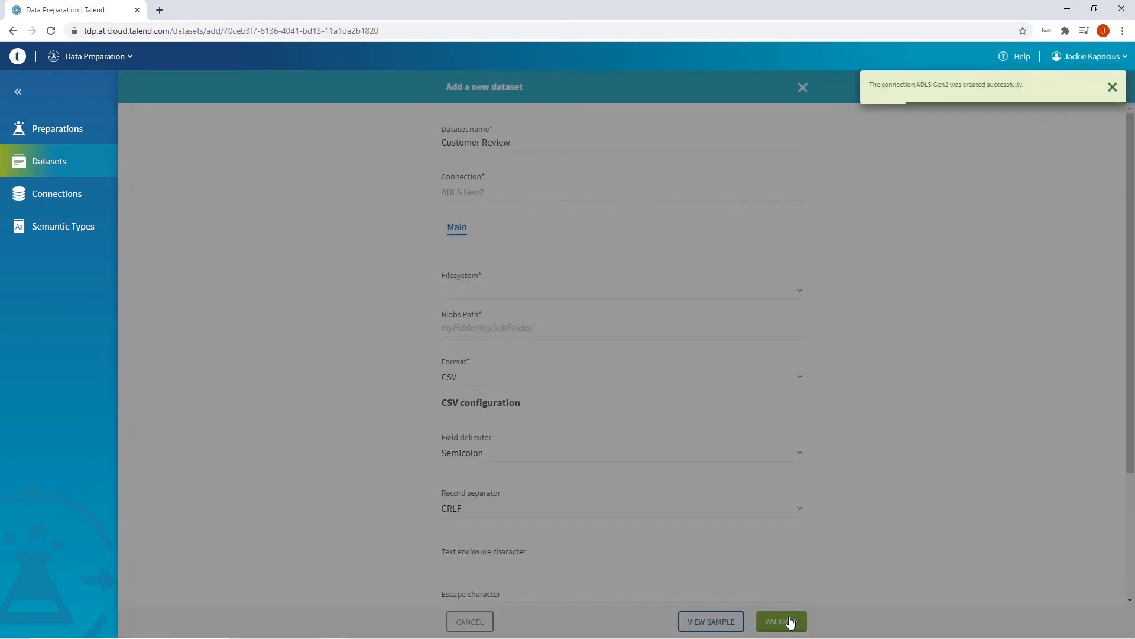
- Point the dataset to filesystem dataprepexample, path customer/preparations, format Parquet
{"action": "left_click", "coordinate": [1113, 86]}
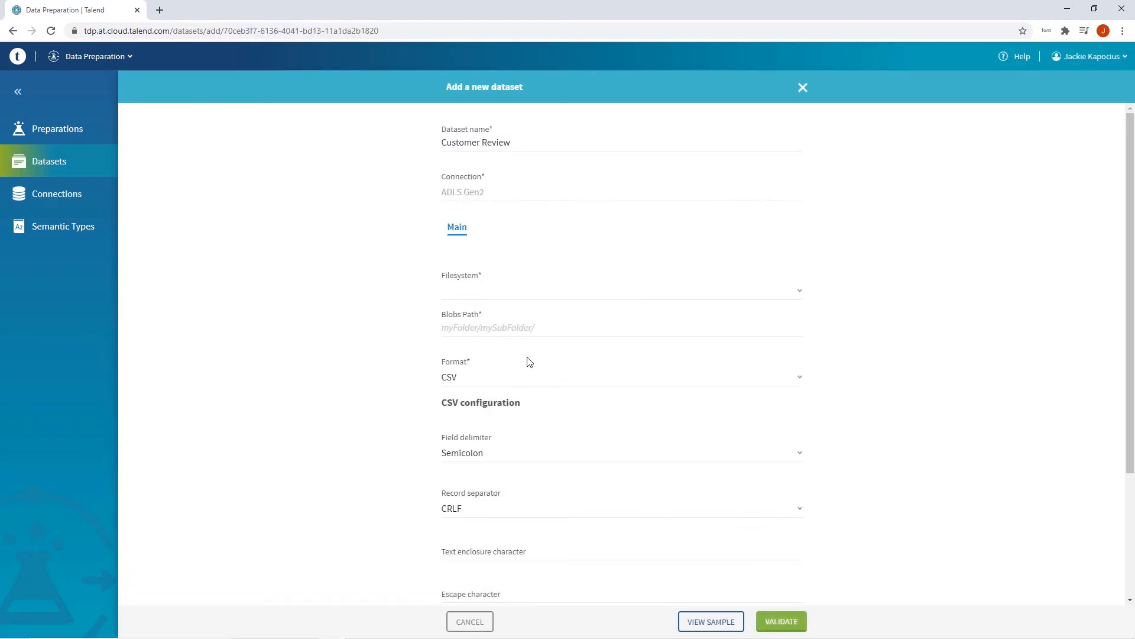
{"action": "left_click", "coordinate": [619, 291]}
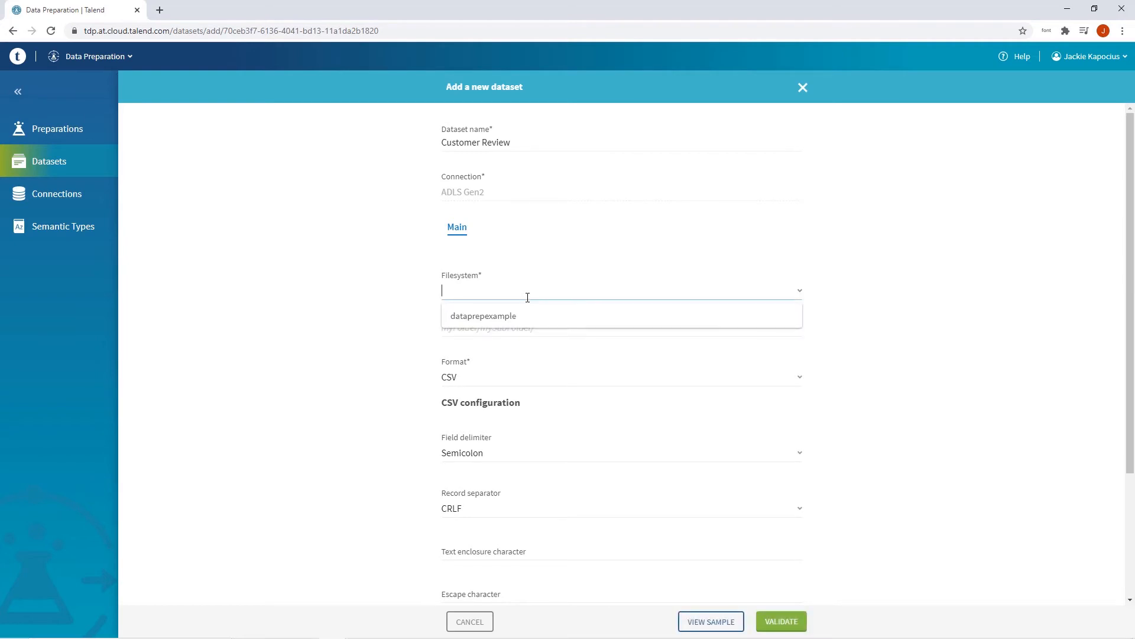
{"action": "left_click", "coordinate": [483, 316]}
{"action": "type", "text": "customer/preparations"}
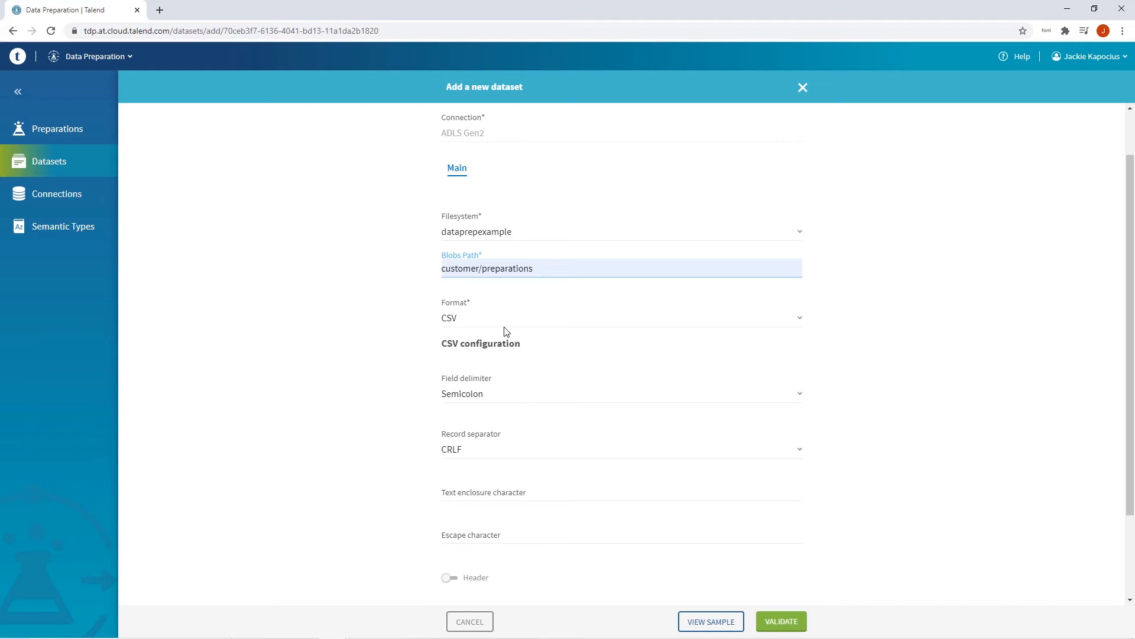
{"action": "left_click", "coordinate": [621, 317]}
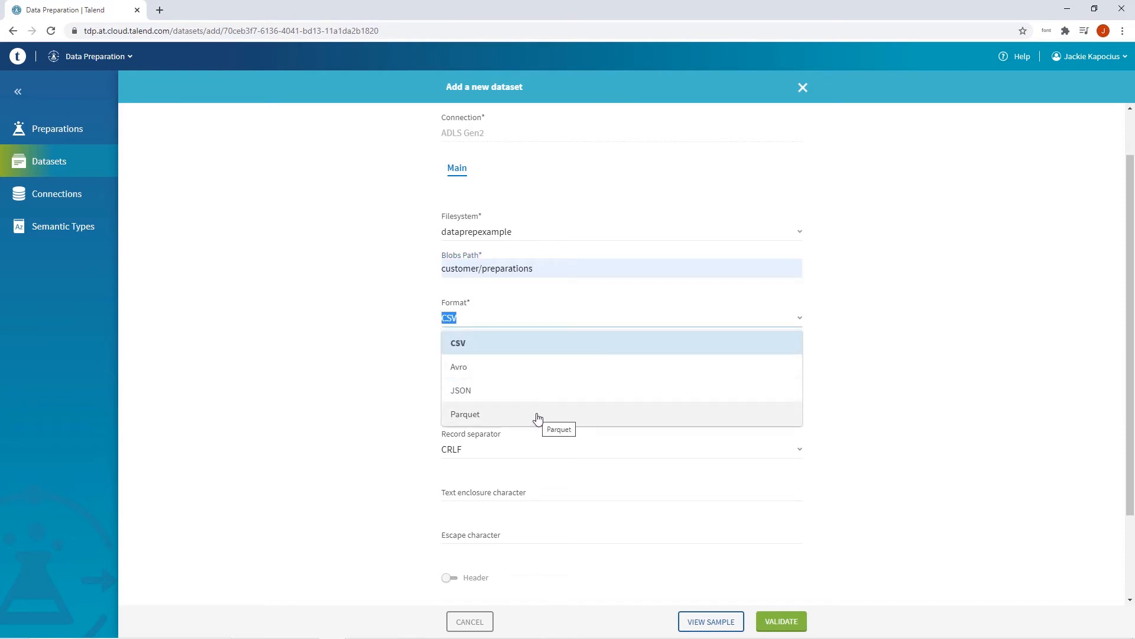
{"action": "left_click", "coordinate": [465, 414]}
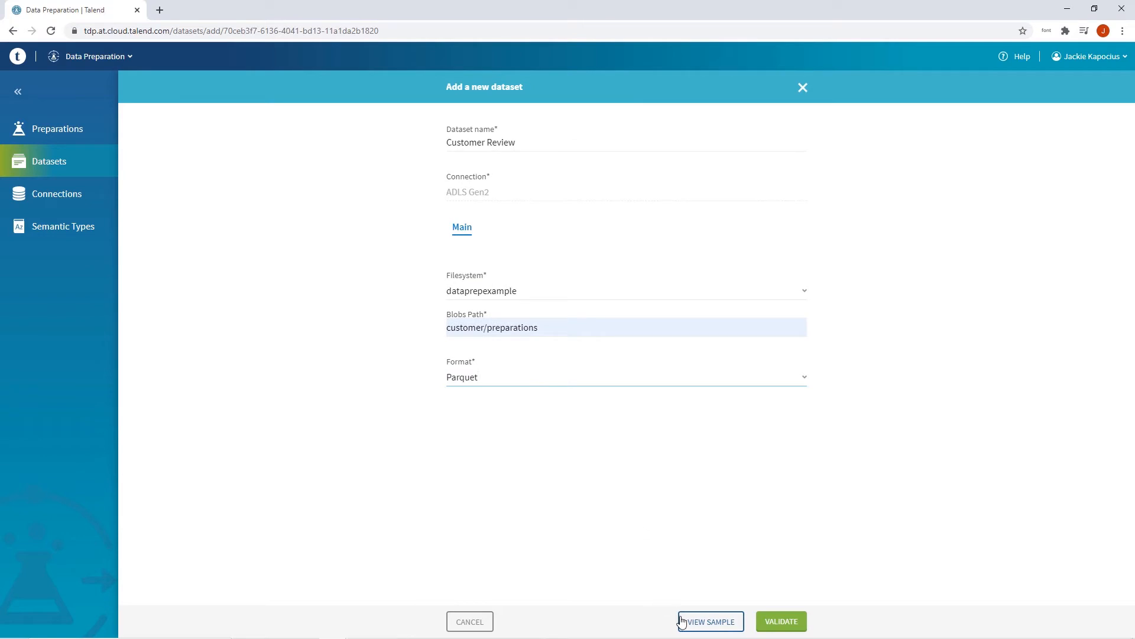
- Preview and refresh the sample rows, then validate the Customer Review dataset
{"action": "left_click", "coordinate": [709, 621]}
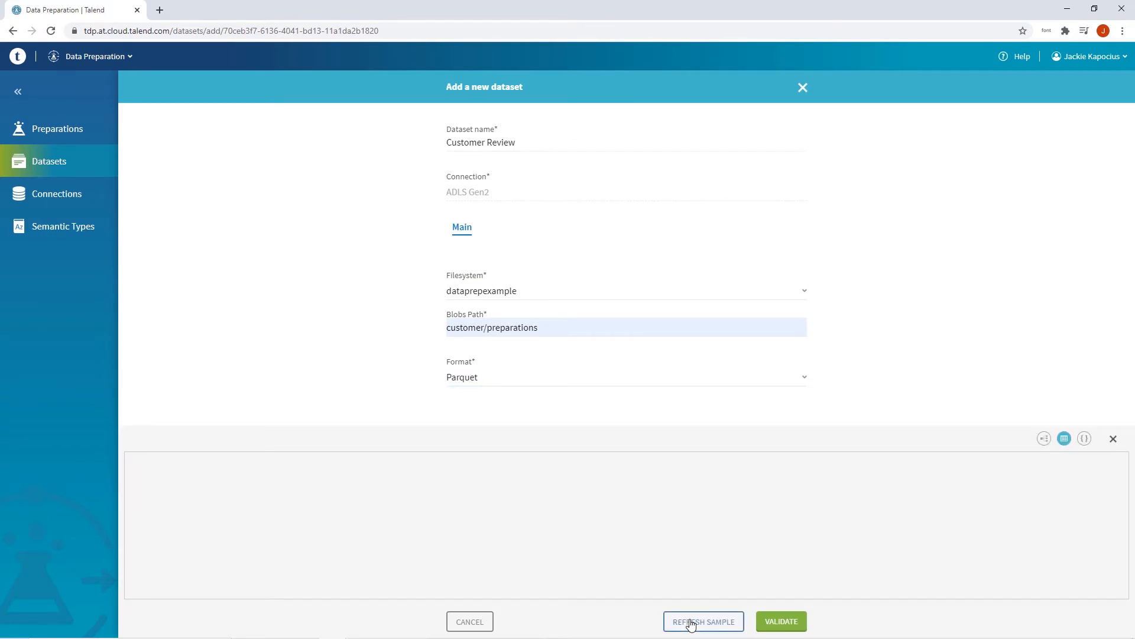
{"action": "left_click", "coordinate": [703, 621]}
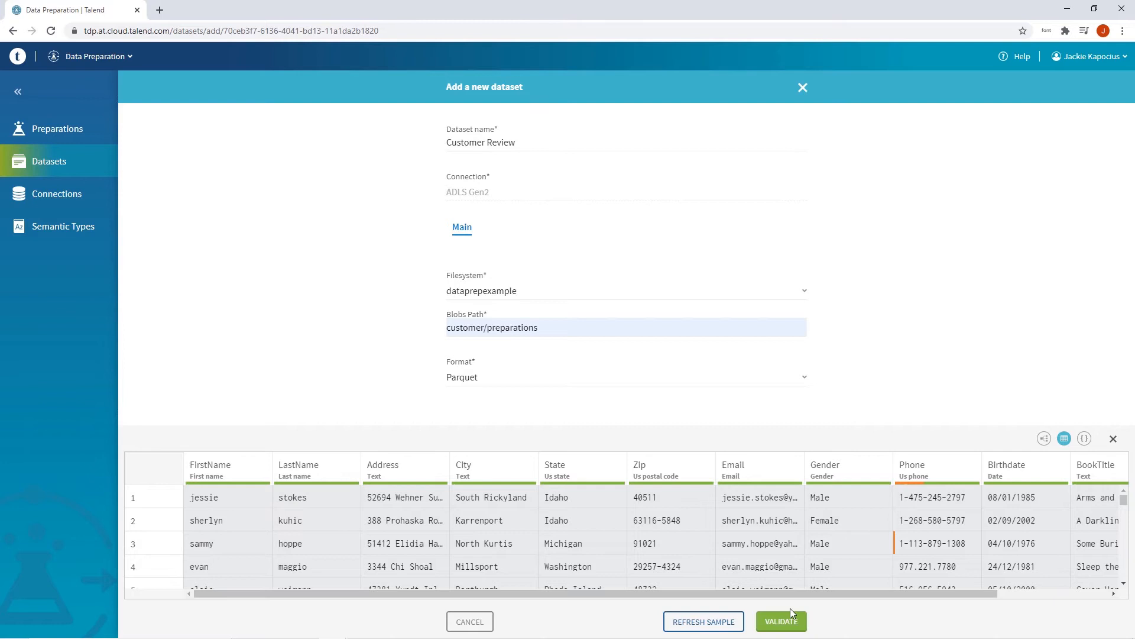
{"action": "left_click", "coordinate": [781, 621]}
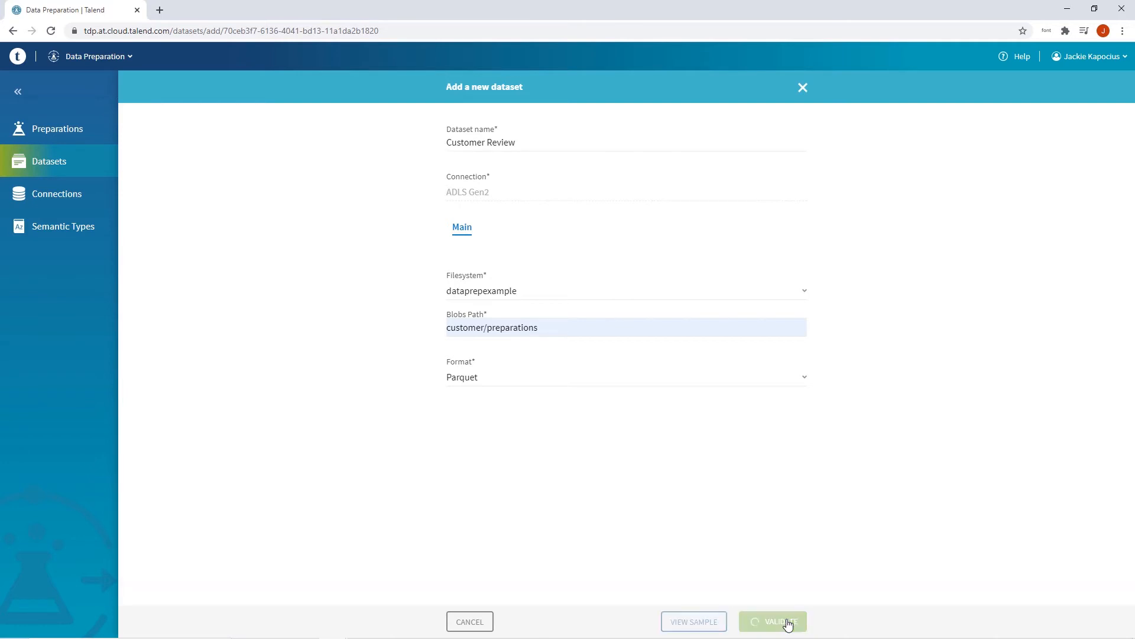
{"action": "left_click", "coordinate": [772, 621]}
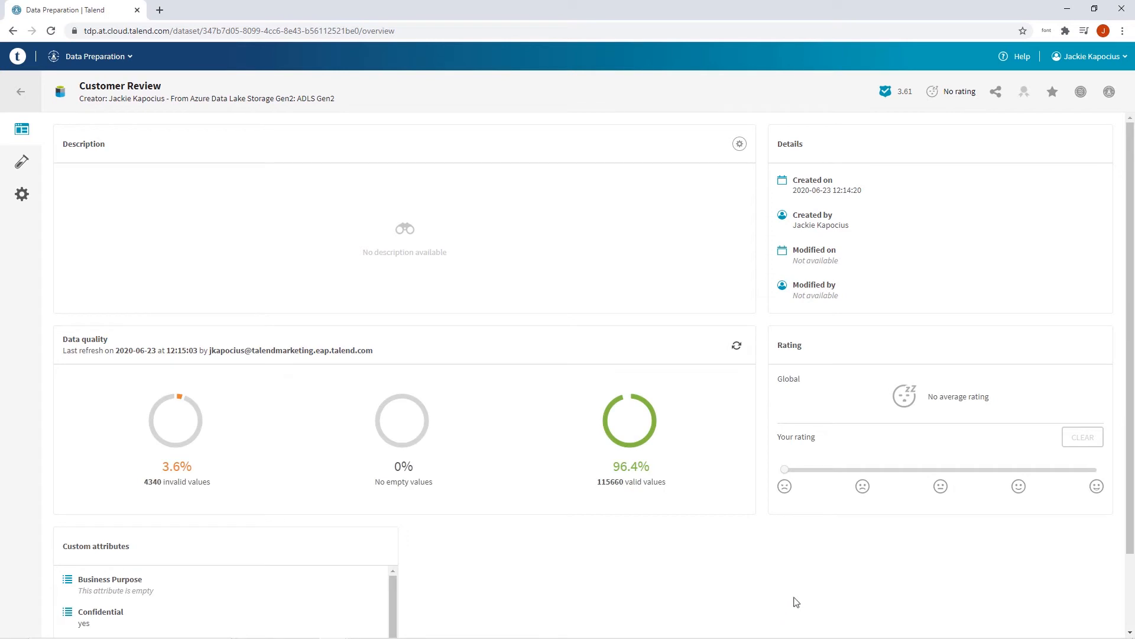
- Create 'Customer Review Preparation' from the dataset's Preparations panel
{"action": "scroll", "scroll_direction": "down", "scroll_amount": 3}
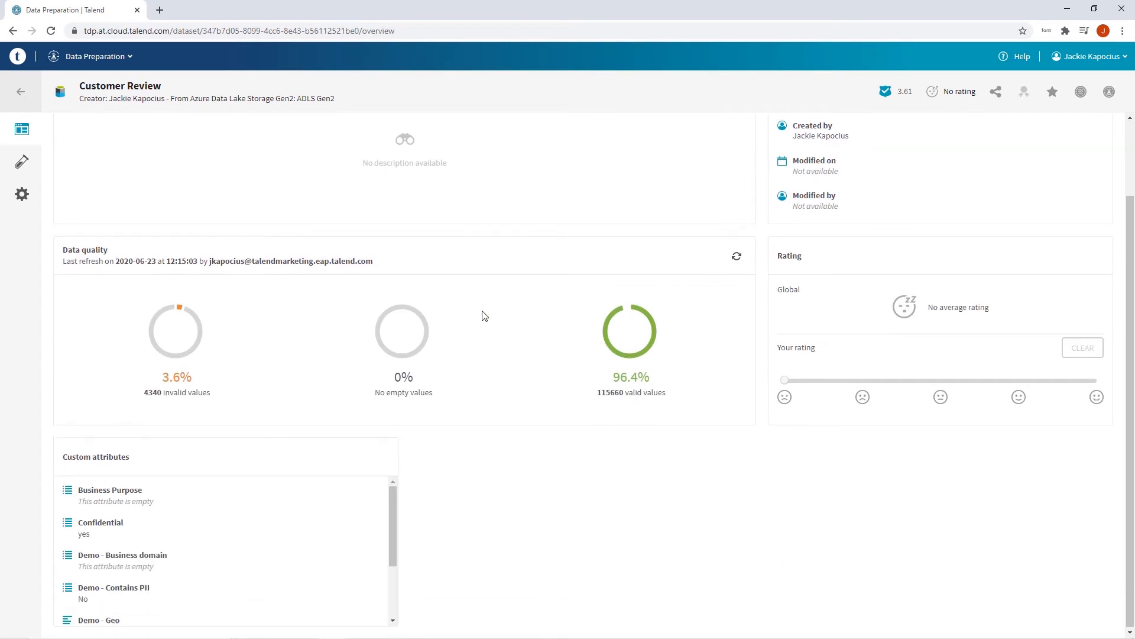
{"action": "scroll", "scroll_direction": "down", "scroll_amount": 3}
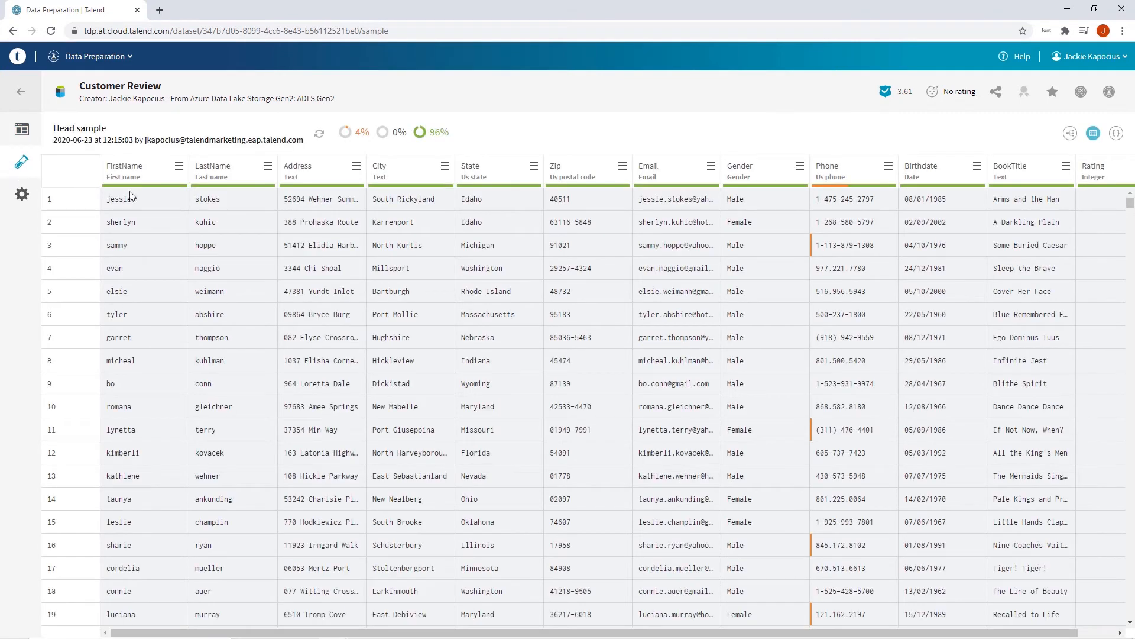
{"action": "left_click", "coordinate": [1107, 91]}
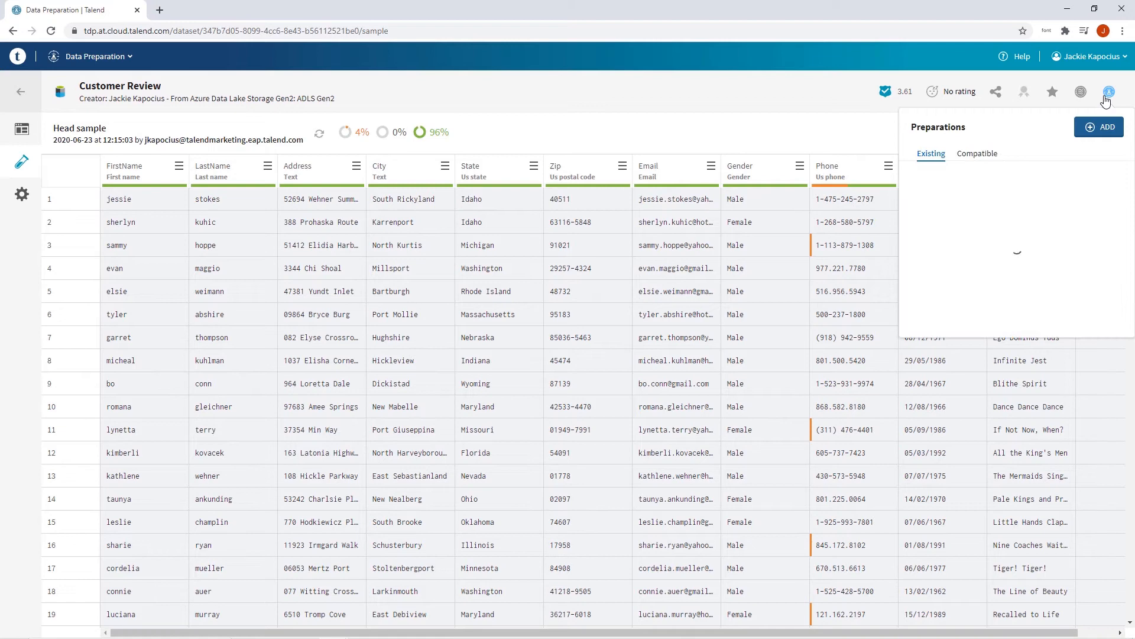
{"action": "left_click", "coordinate": [1101, 127]}
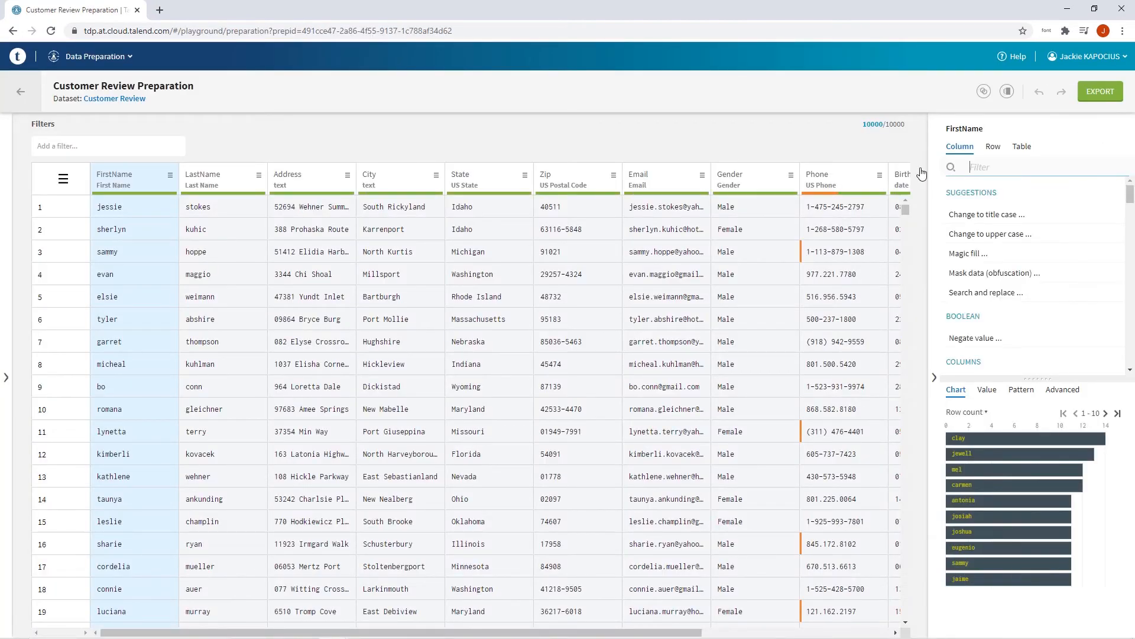
- Change the FirstName and LastName columns to title case
{"action": "left_click", "coordinate": [214, 179]}
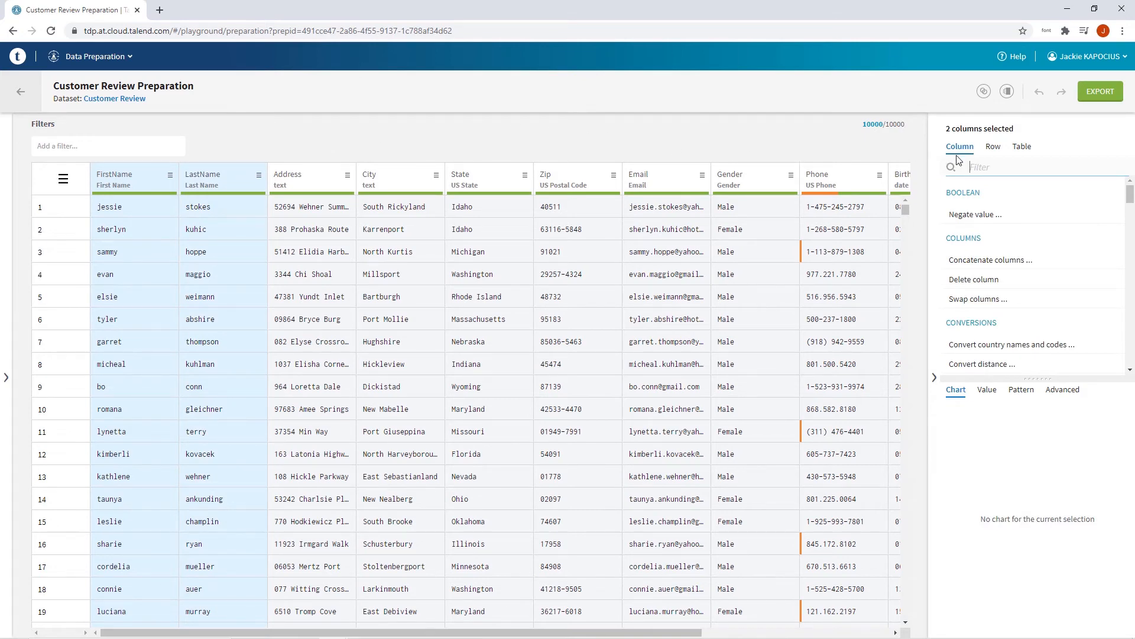
{"action": "type", "text": "title"}
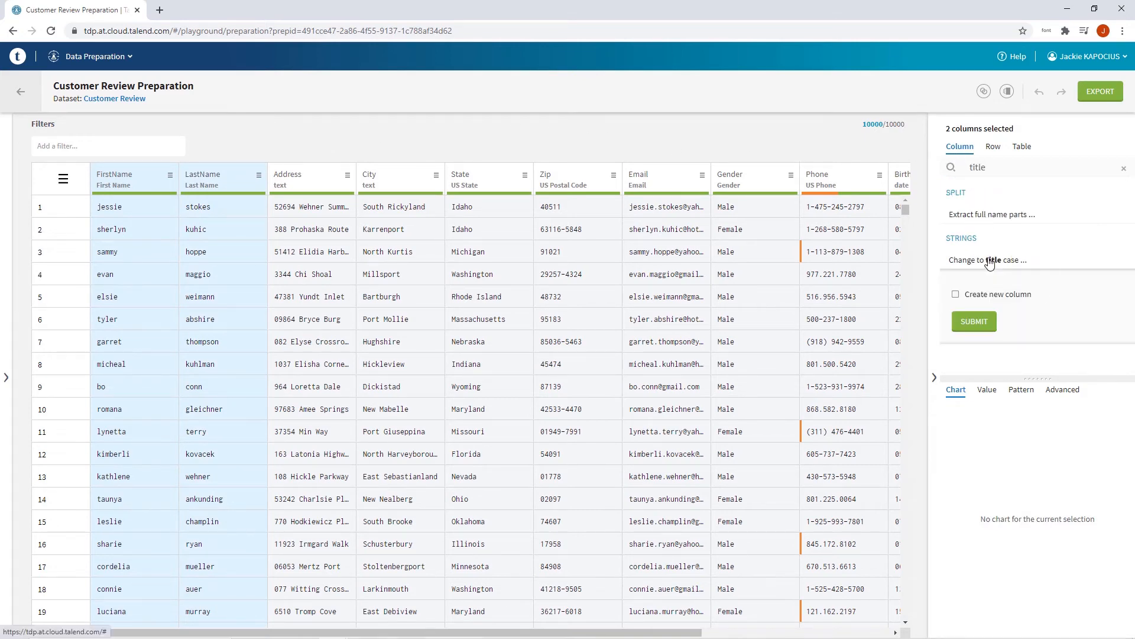
{"action": "left_click", "coordinate": [973, 321]}
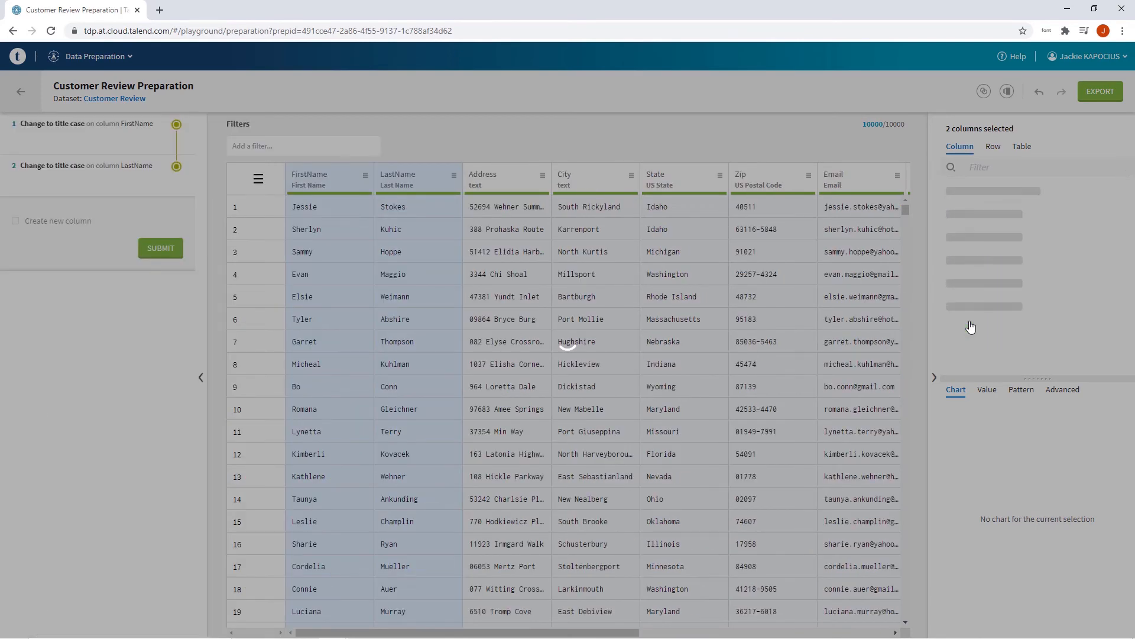
- Mask the Email column with Random semantic masking
{"action": "left_click", "coordinate": [859, 178]}
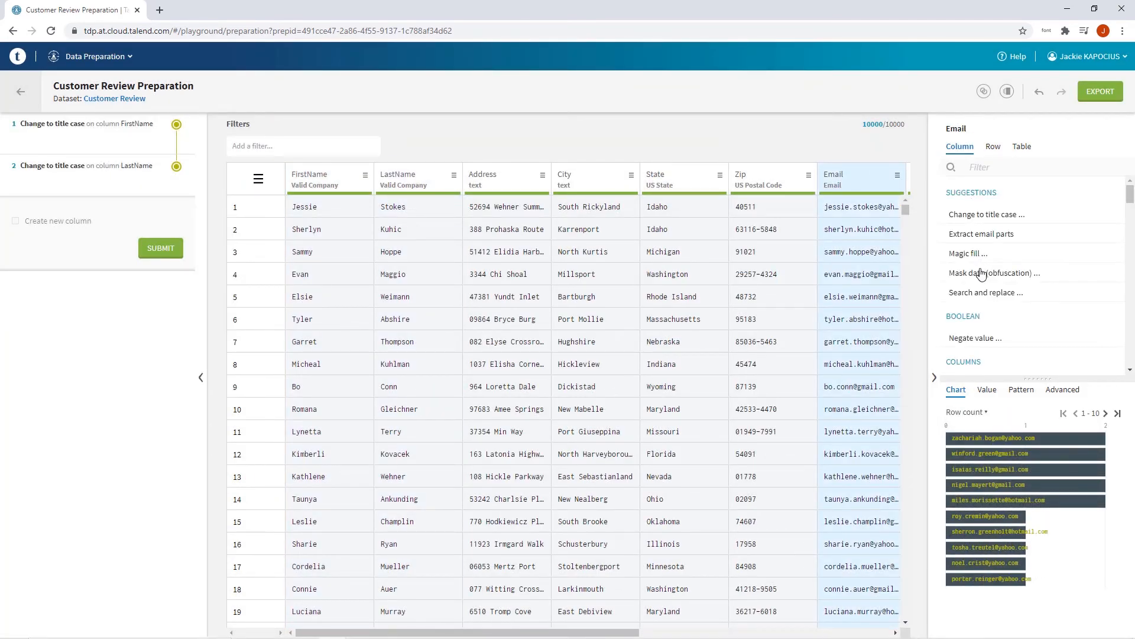
{"action": "left_click", "coordinate": [996, 272]}
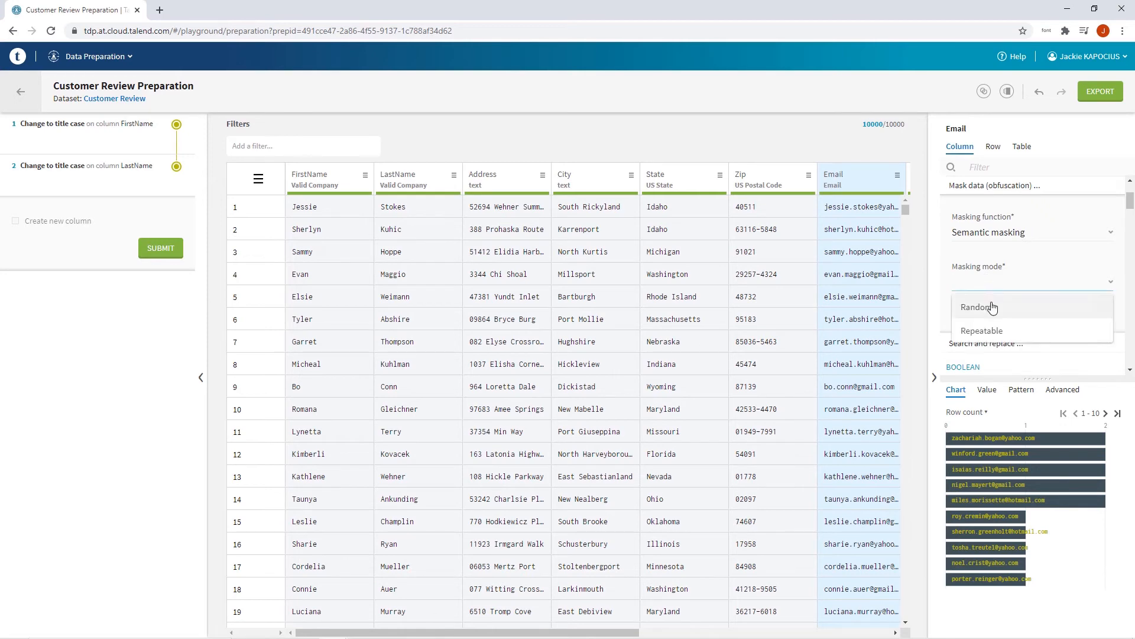
{"action": "left_click", "coordinate": [977, 306]}
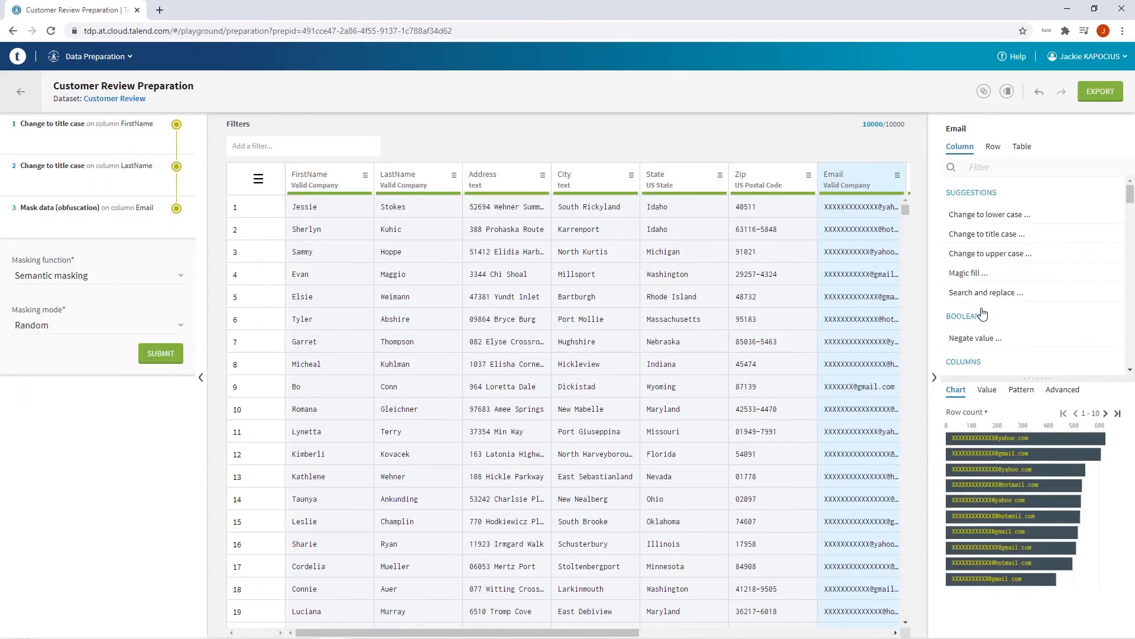
- Format Phone numbers as International, clear invalid cells, and bring up Export
{"action": "scroll", "scroll_direction": "right", "scroll_amount": 3}
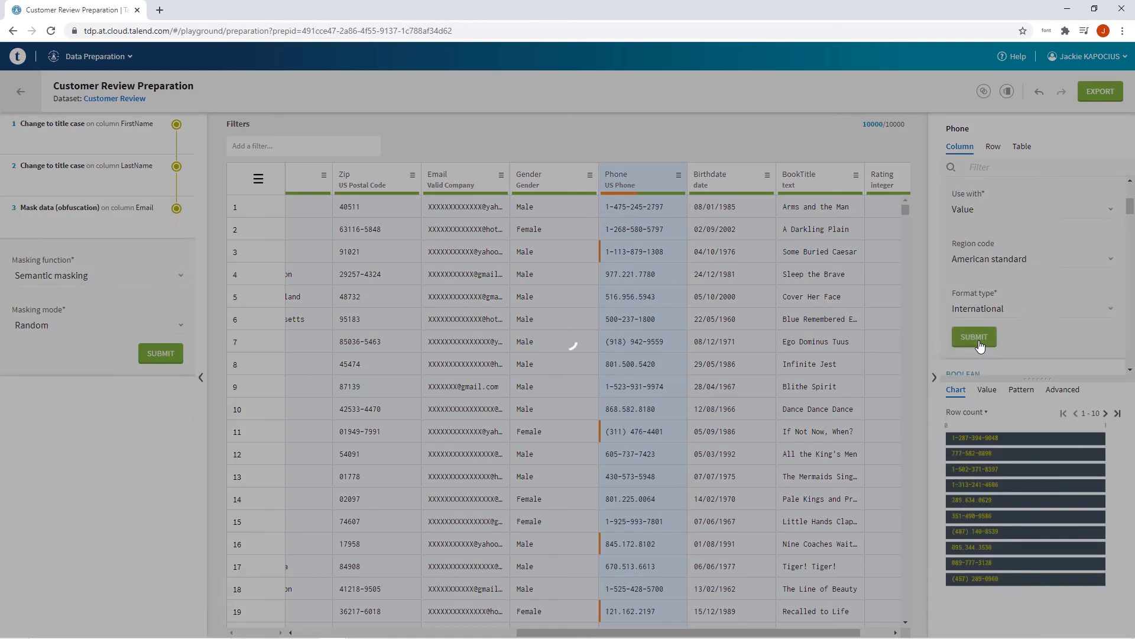
{"action": "left_click", "coordinate": [973, 336]}
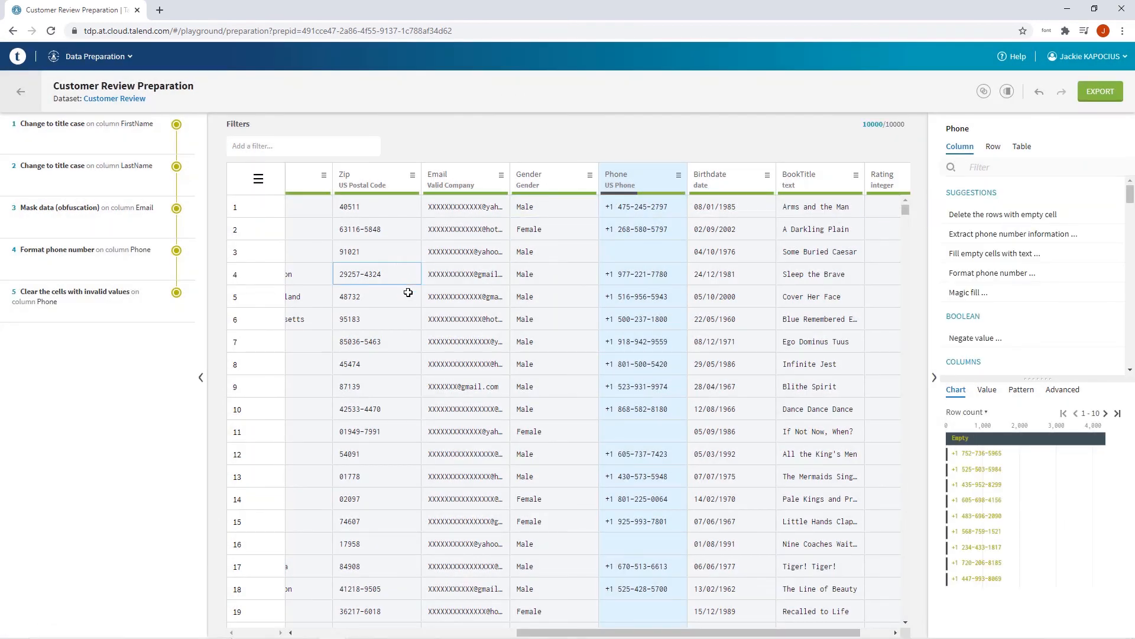
{"action": "left_click", "coordinate": [1100, 91]}
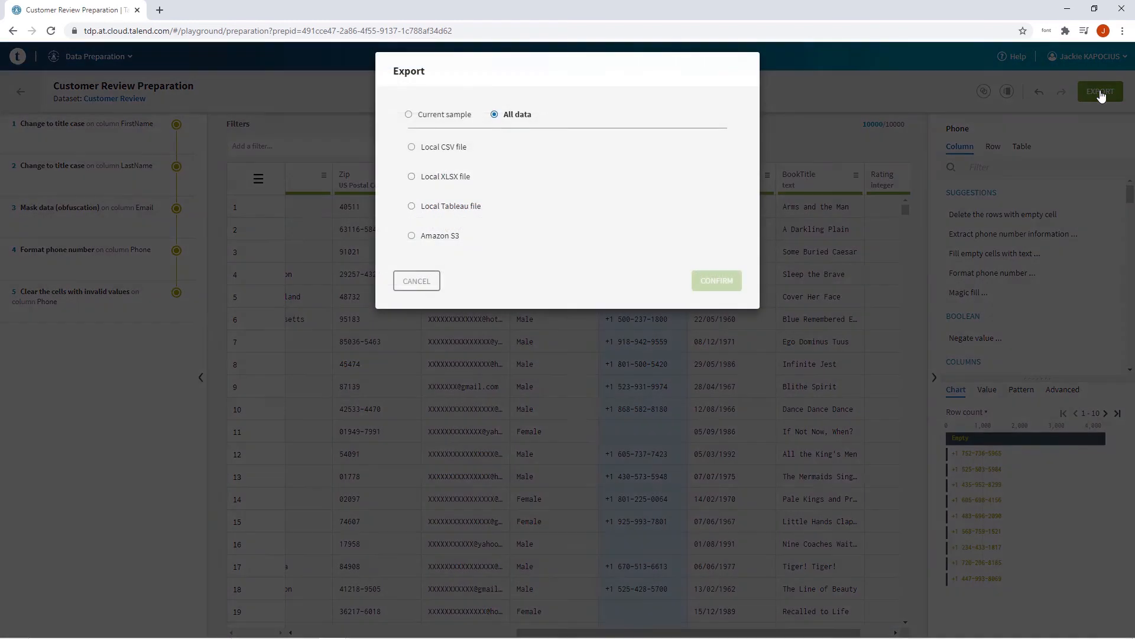